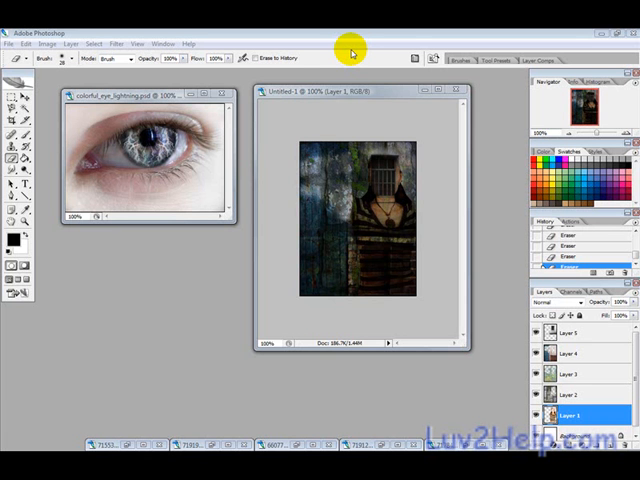
# Step: Load the woman's portrait together with the blue, grunge and stone texture photos
pyautogui.click(344, 196)
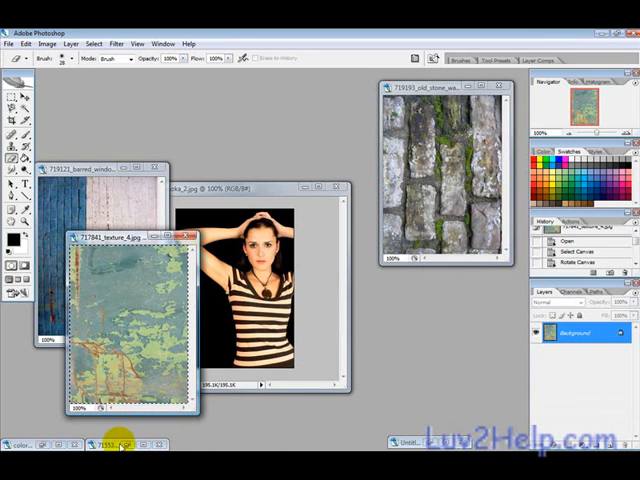
# Step: Trace the woman with the Magnetic Lasso and copy her onto a new white document
pyautogui.click(120, 444)
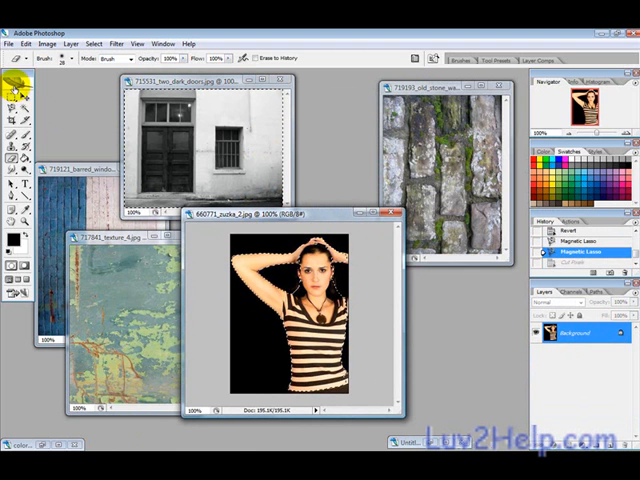
pyautogui.click(16, 96)
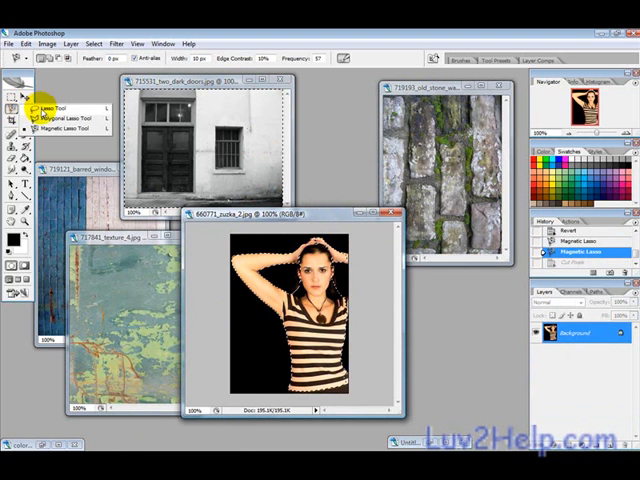
pyautogui.moveTo(48, 112)
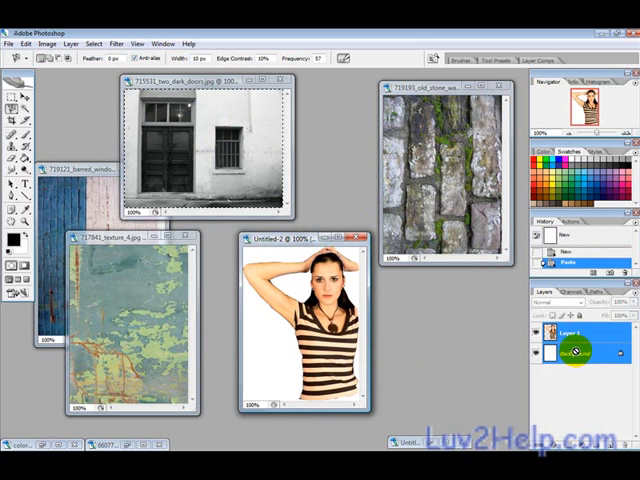
pyautogui.rightClick(576, 348)
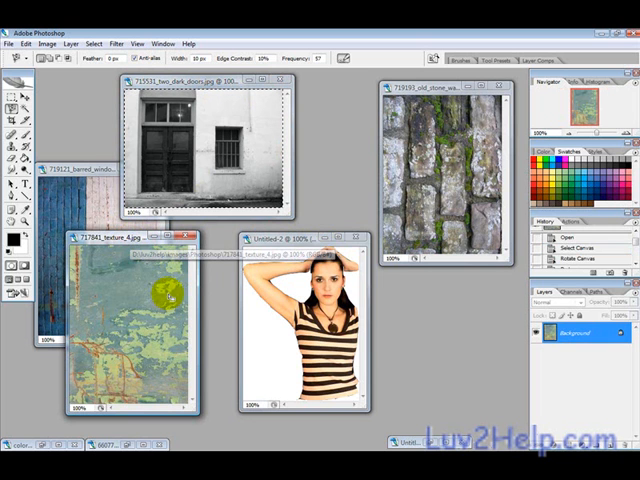
# Step: Paste the grunge texture into Untitled-1 and blend the layer as Multiply
pyautogui.click(136, 300)
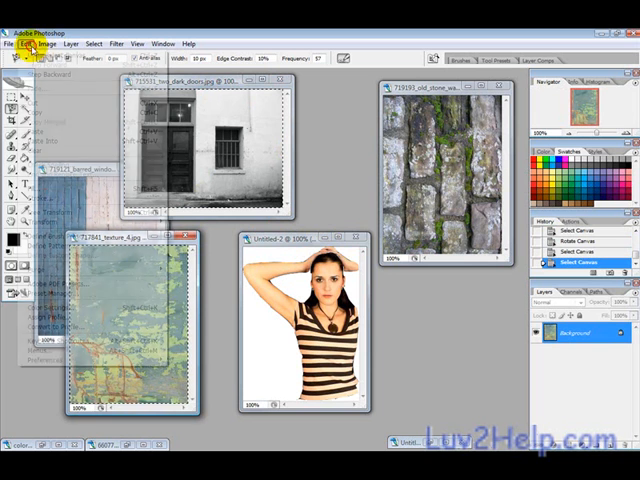
pyautogui.click(92, 44)
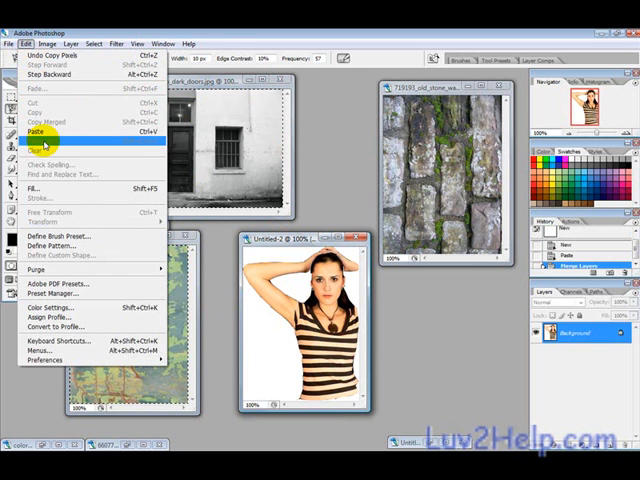
pyautogui.click(36, 132)
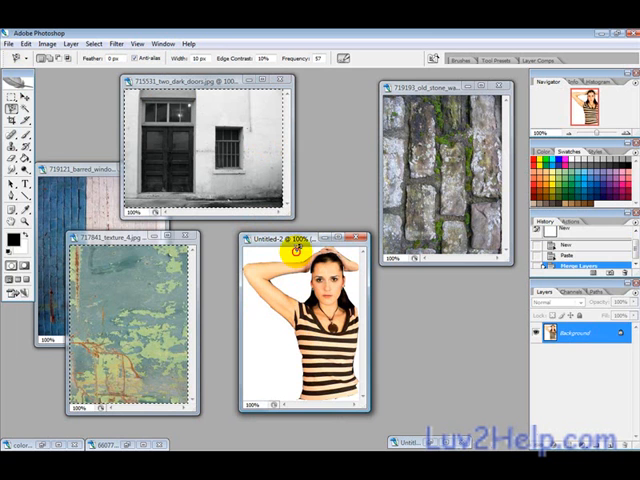
pyautogui.moveTo(28, 100)
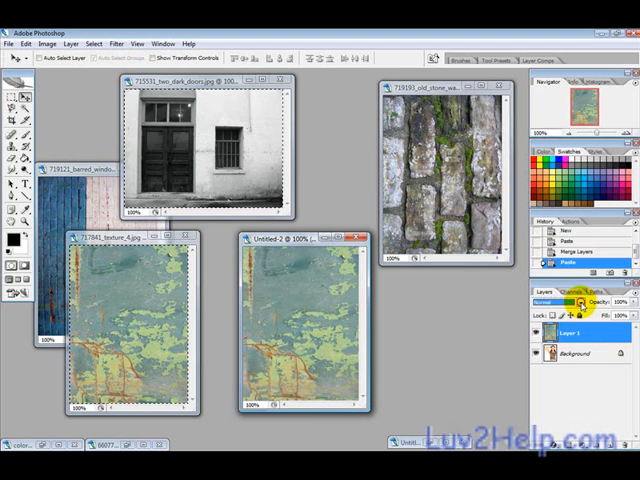
pyautogui.click(564, 302)
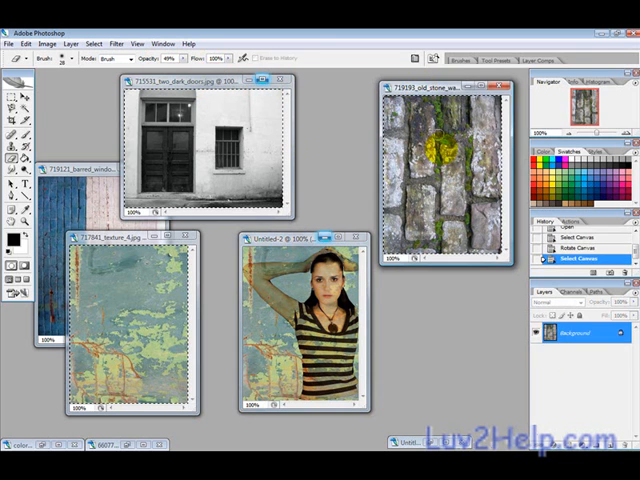
# Step: Copy the stone texture and paste it as a new layer in Untitled-1
pyautogui.click(438, 168)
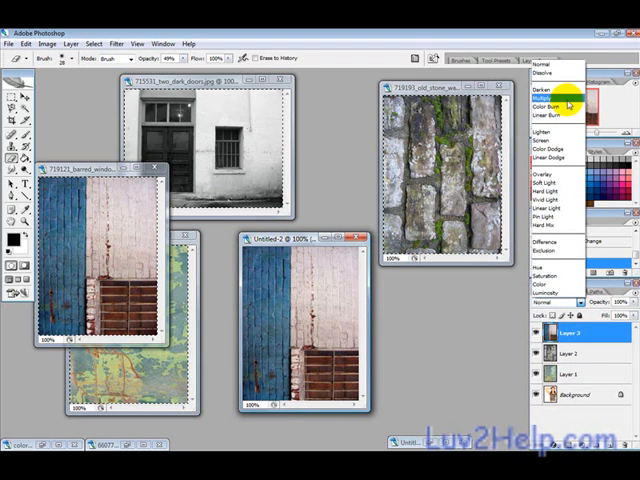
# Step: Set the blue wall layer to Multiply, then marquee-select a rectangle of the window photo
pyautogui.click(548, 88)
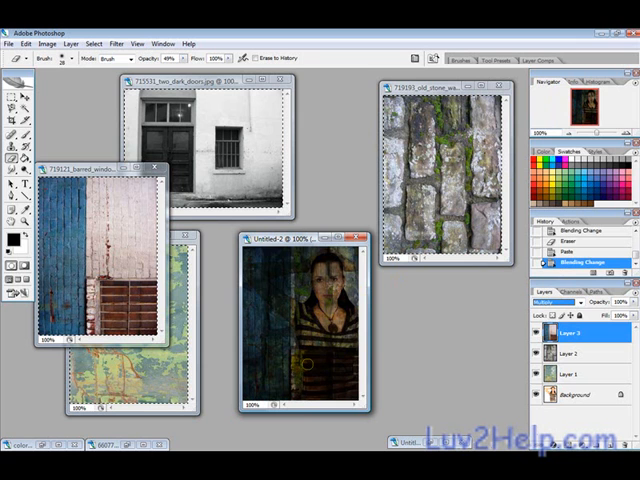
pyautogui.click(322, 272)
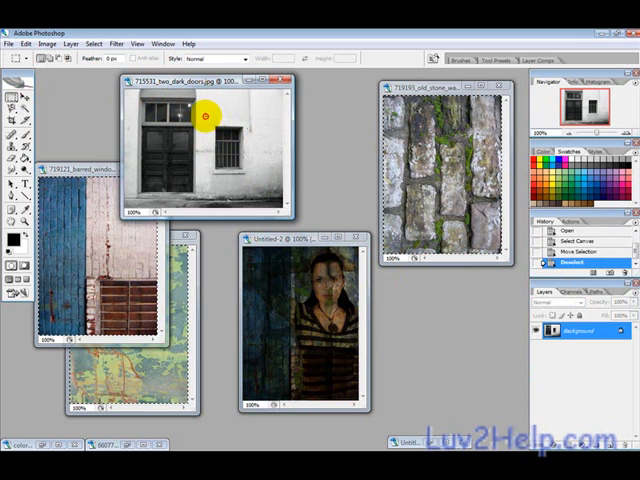
pyautogui.moveTo(204, 116); pyautogui.dragTo(252, 186)
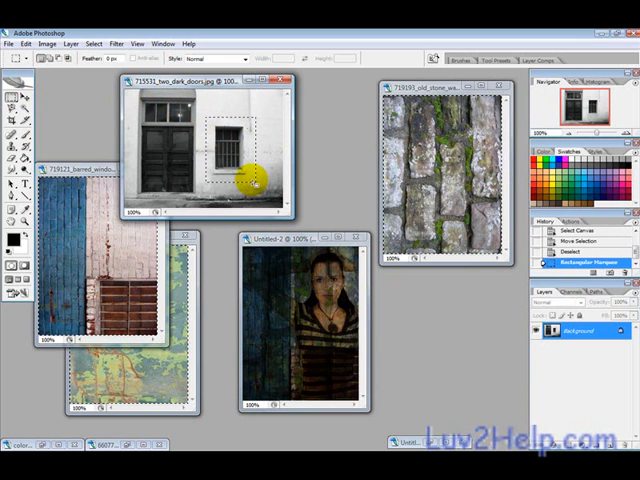